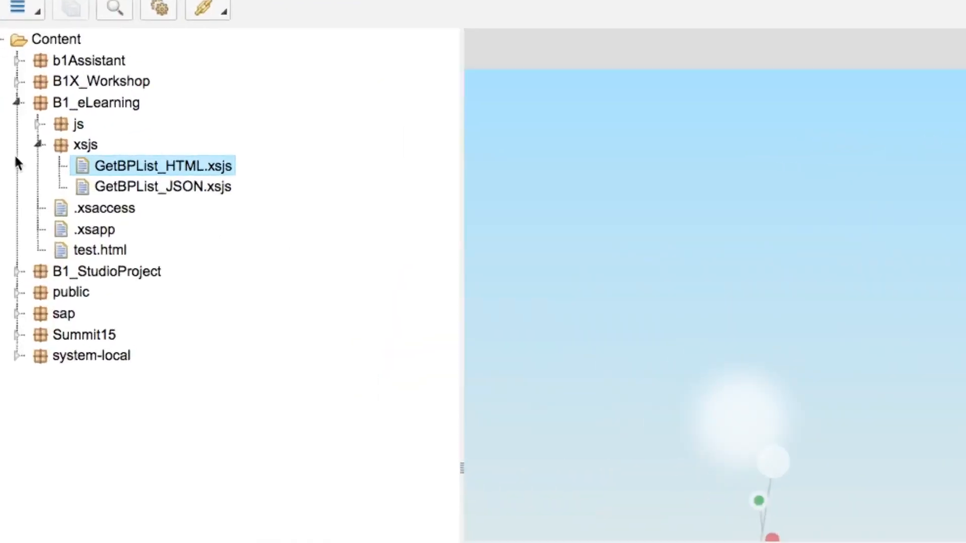
Create a new file GetBPList_Params.xsjs in the xsjs package of B1_eLearning.
right_click(85, 144)
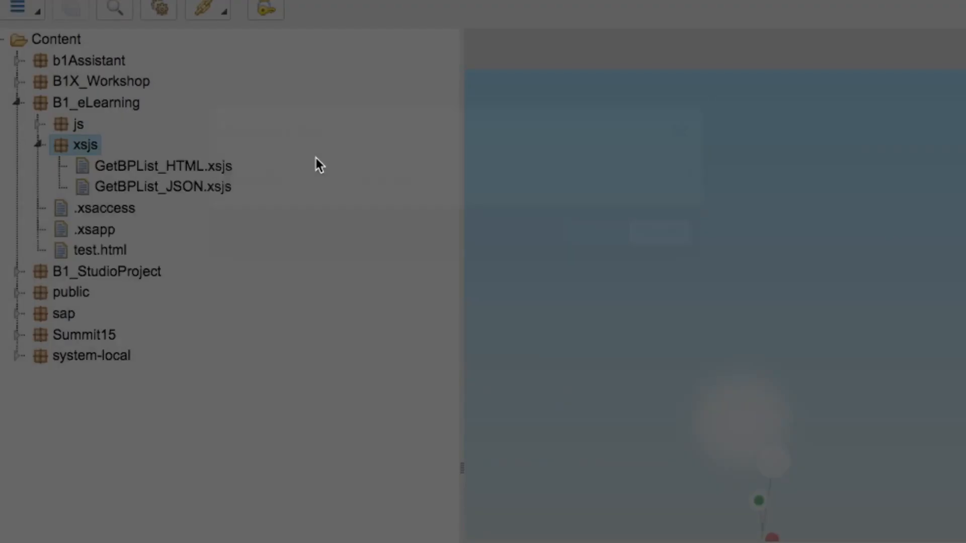
type("GetBPList")
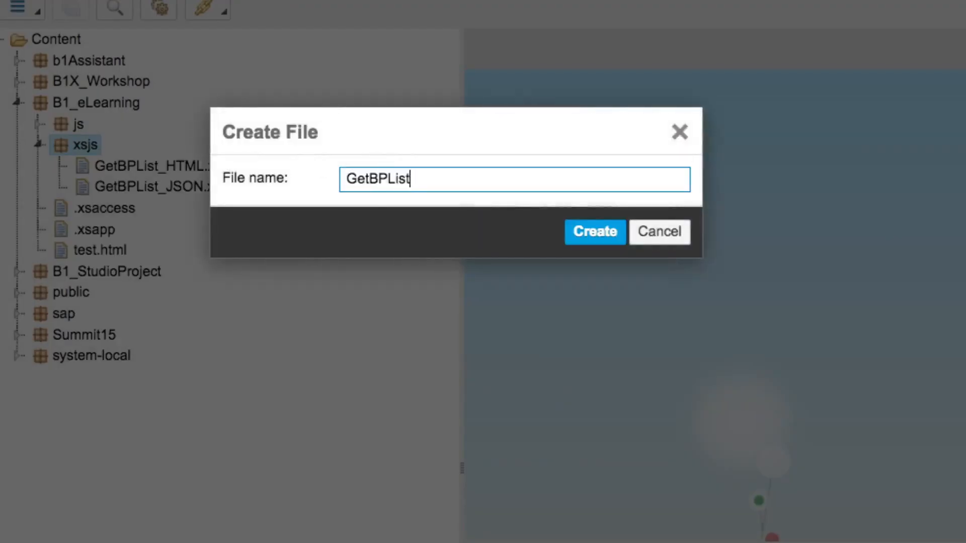
type("_Params.")
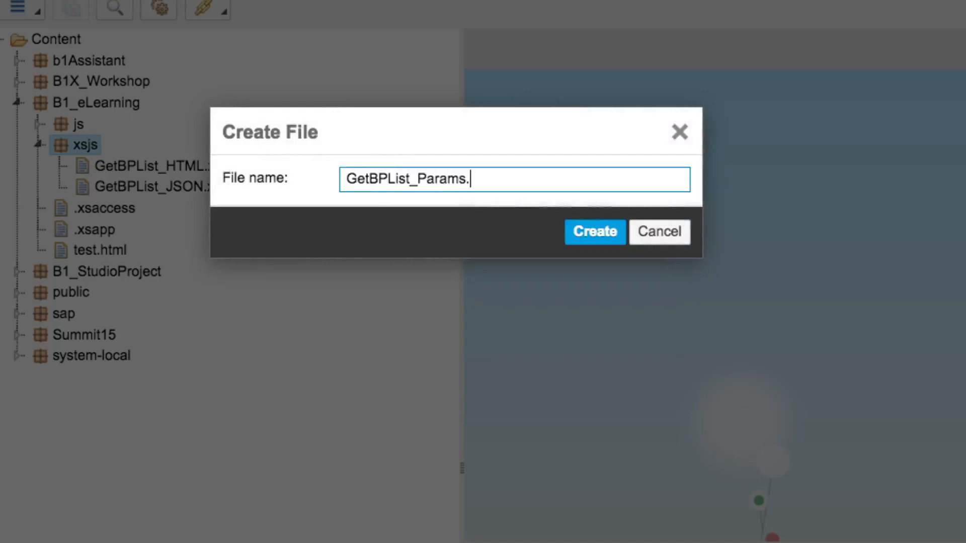
left_click(594, 232)
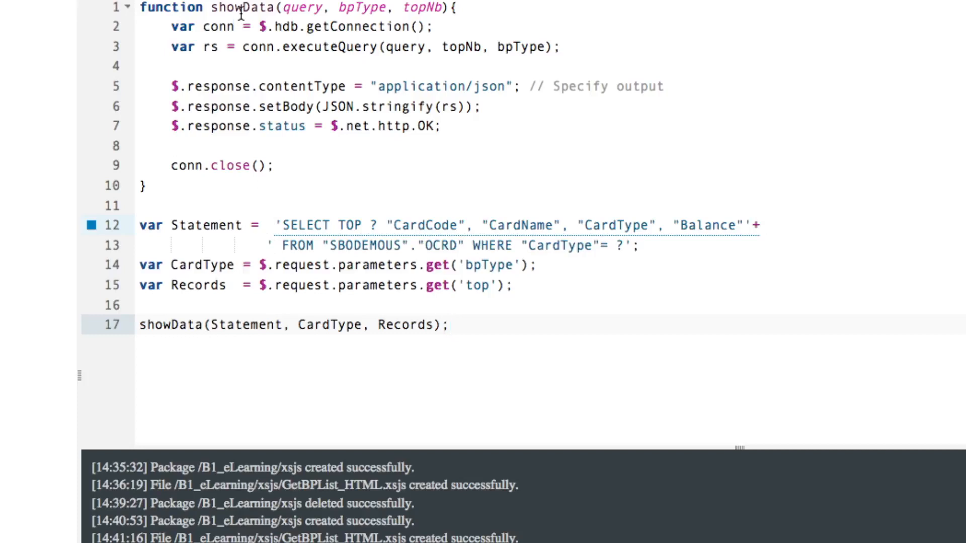
Write the showData query reading bpType and top from $.request.parameters and save the script.
left_click(166, 7)
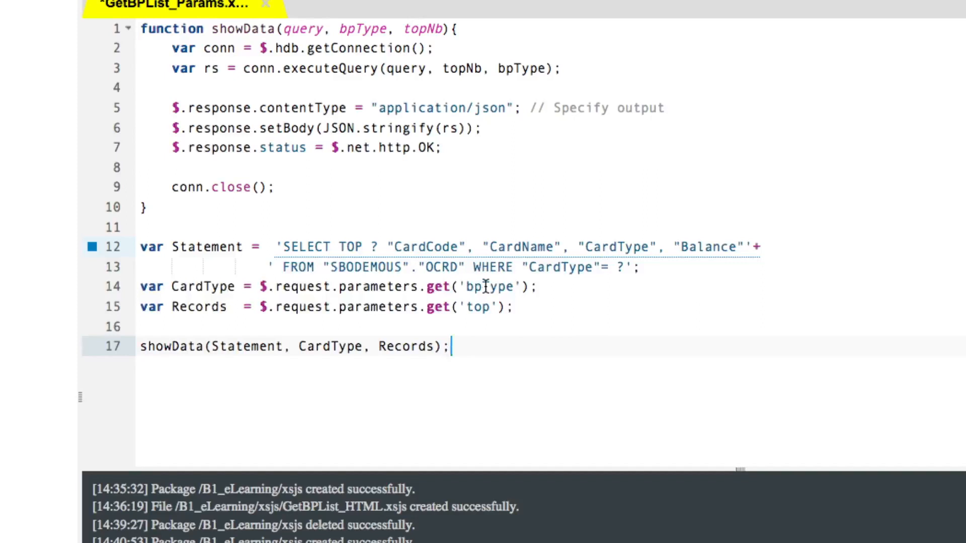
double_click(476, 307)
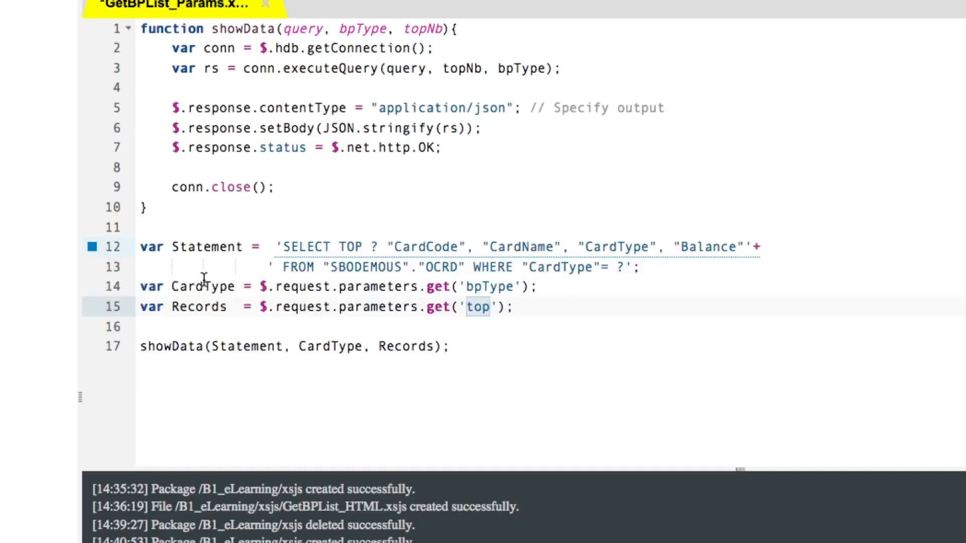
mouse_move(206, 323)
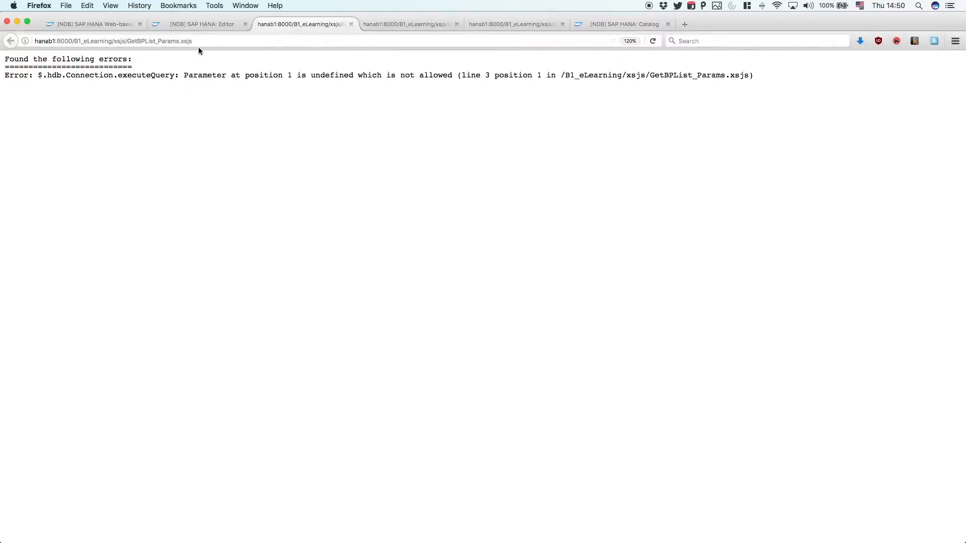
Call the service with ?bpType=L&top=3 to get lead business partners as JSON.
left_click(111, 41)
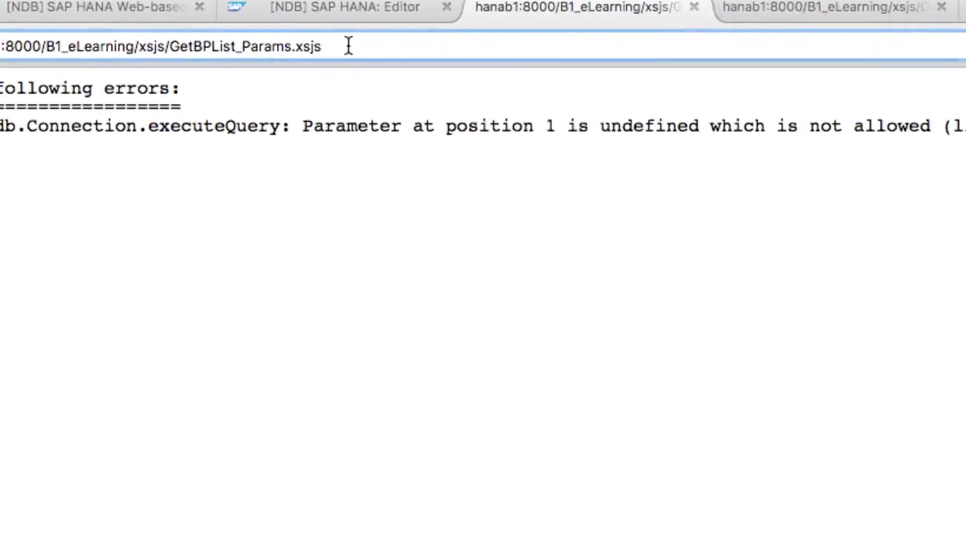
type("?")
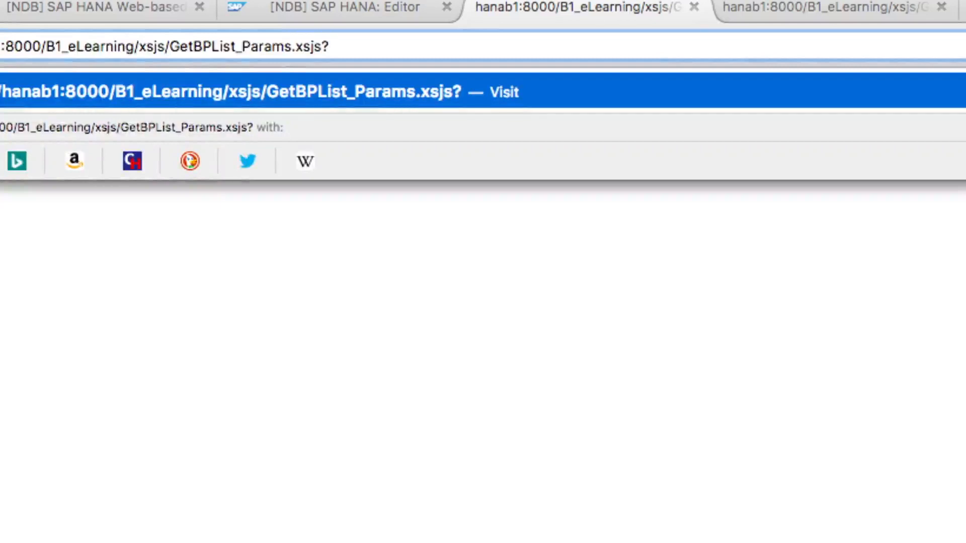
type("b")
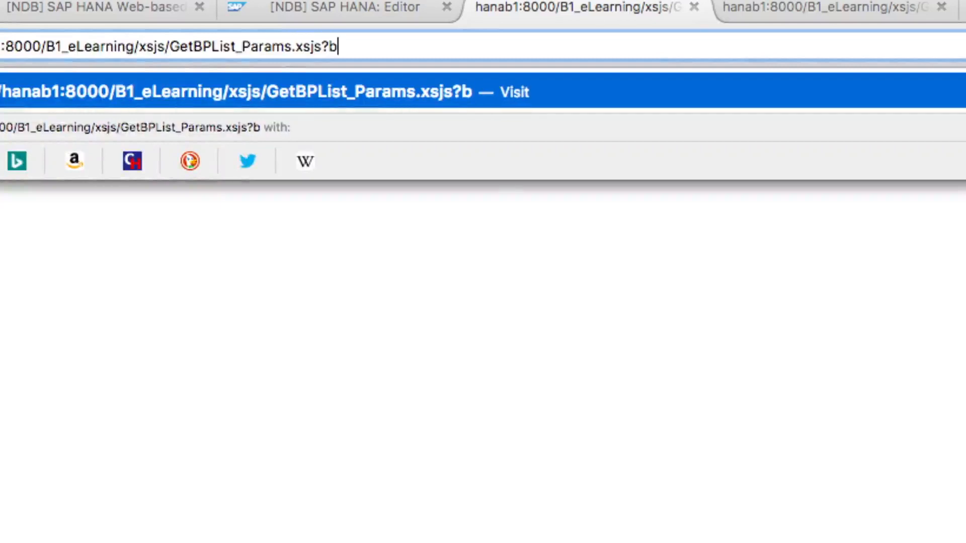
type("pType=")
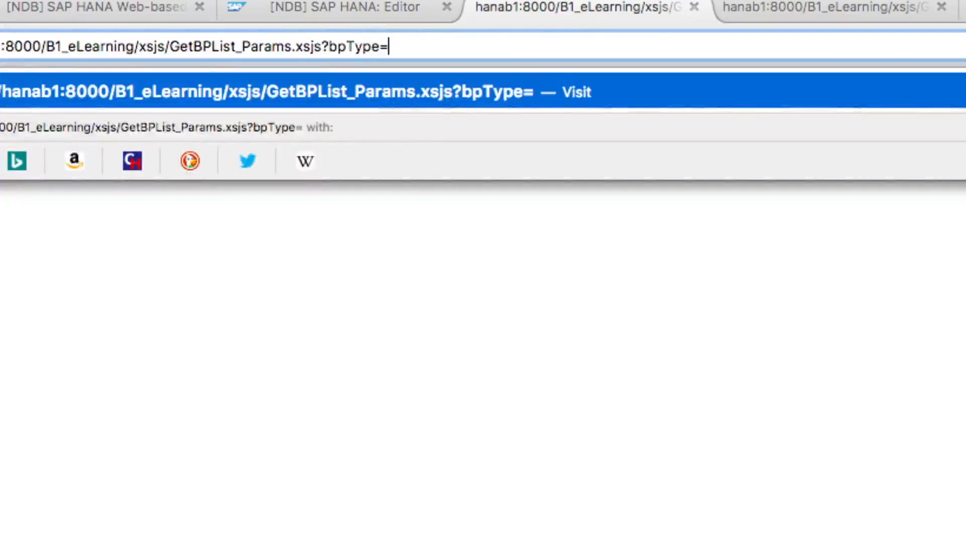
type("L")
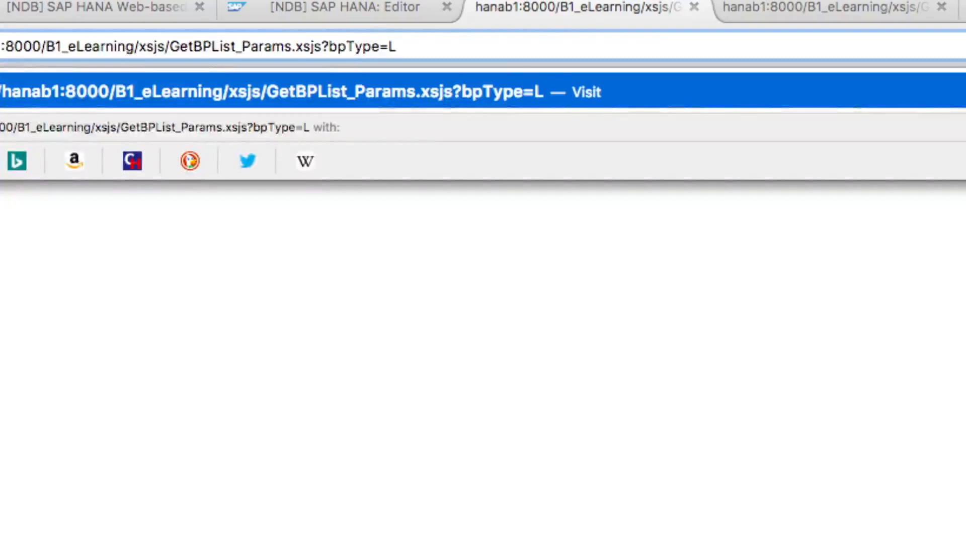
type("&")
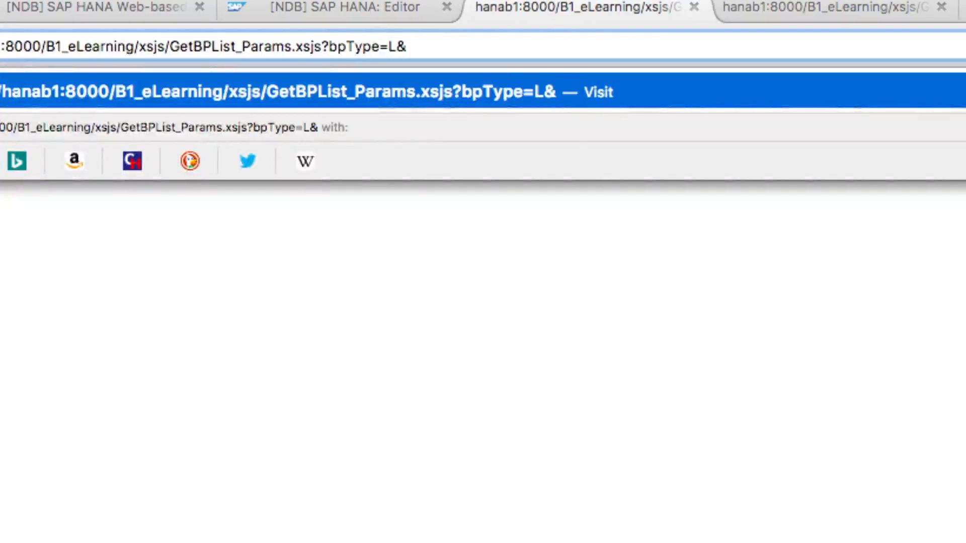
type("top=")
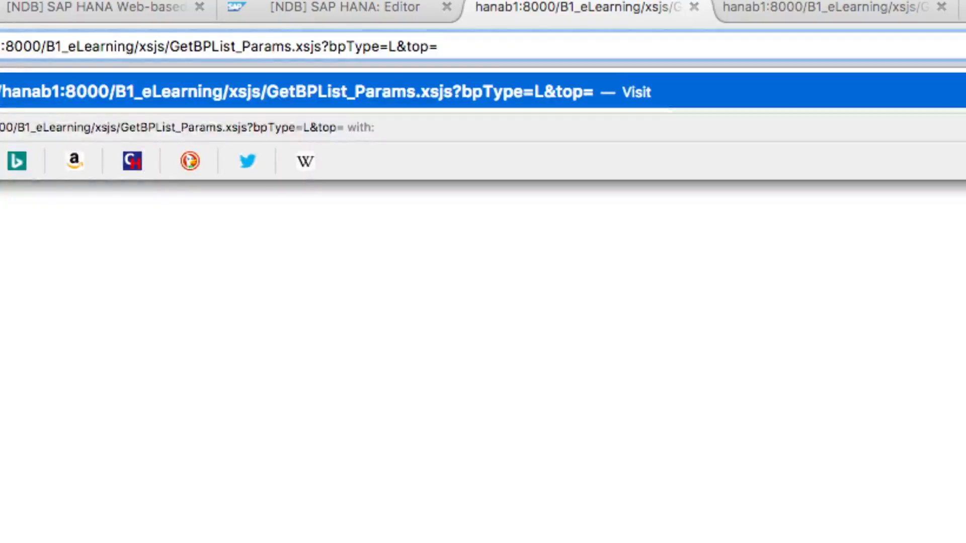
type("3")
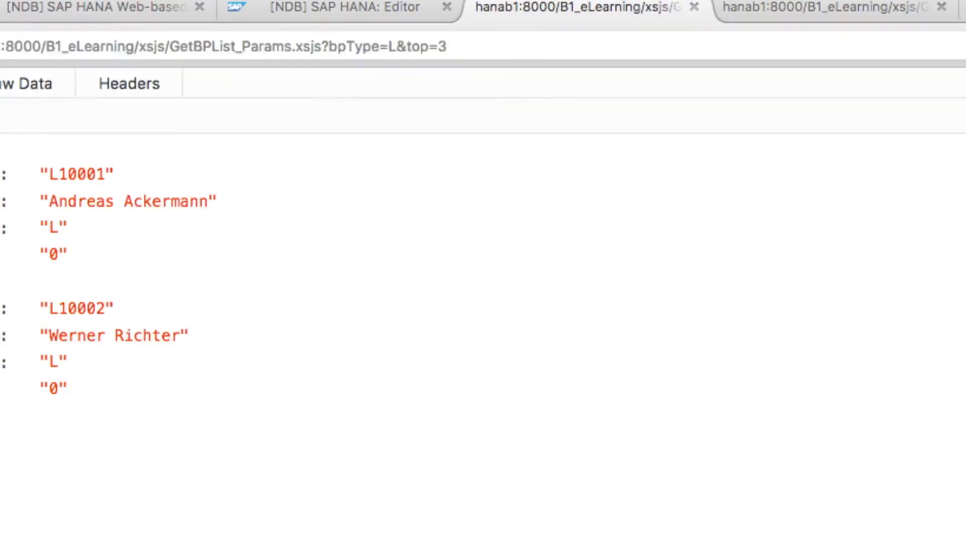
Request bpType=S&top=3 then bpType=C&top=5, and return to the workbench editor.
left_click(56, 87)
type("S")
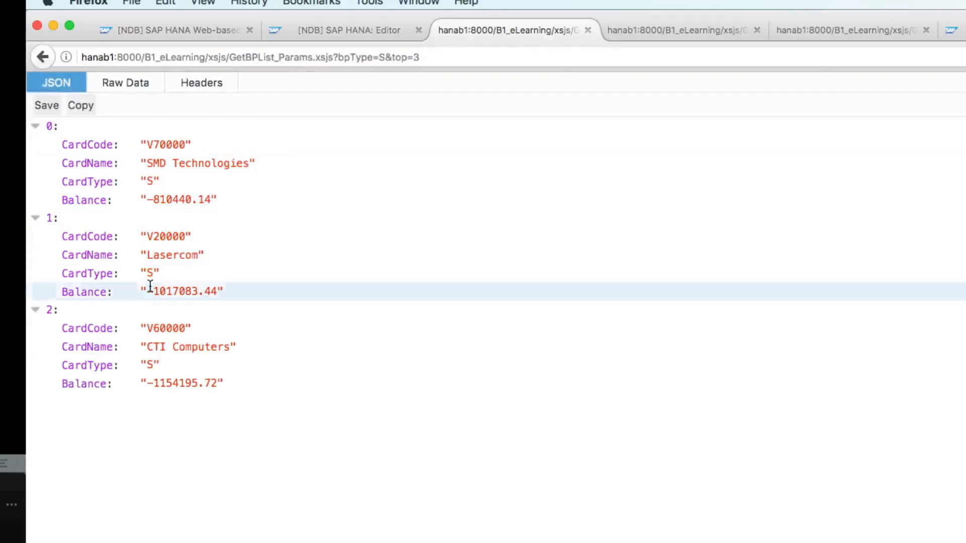
left_click(250, 56)
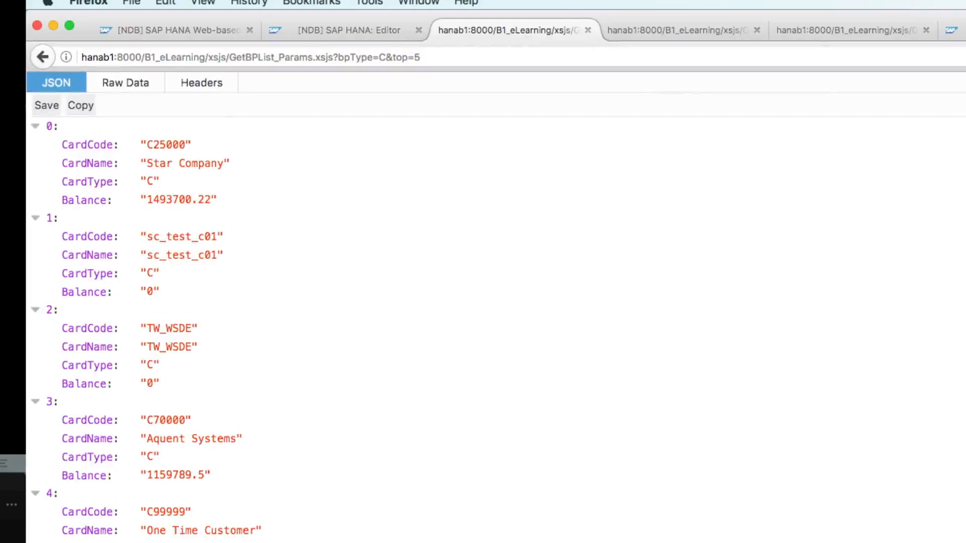
left_click(348, 29)
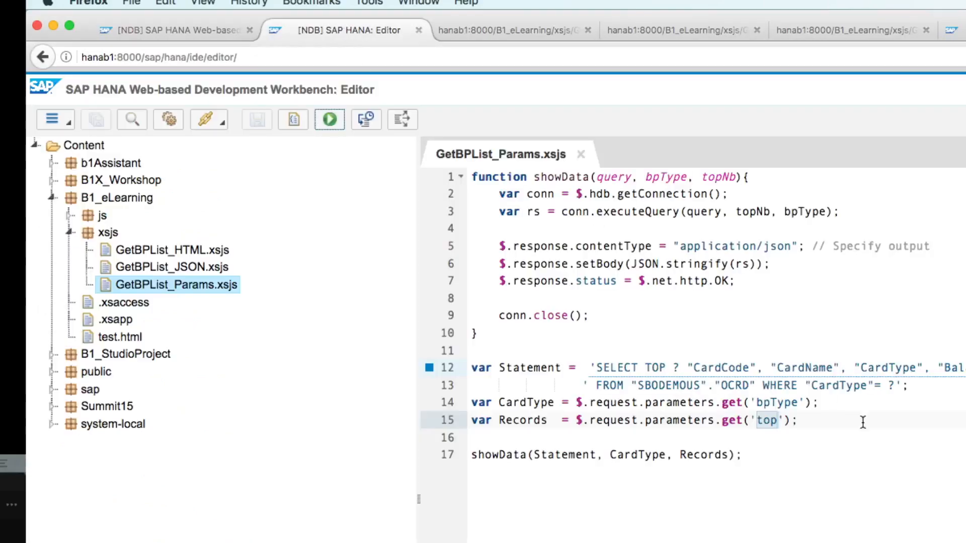